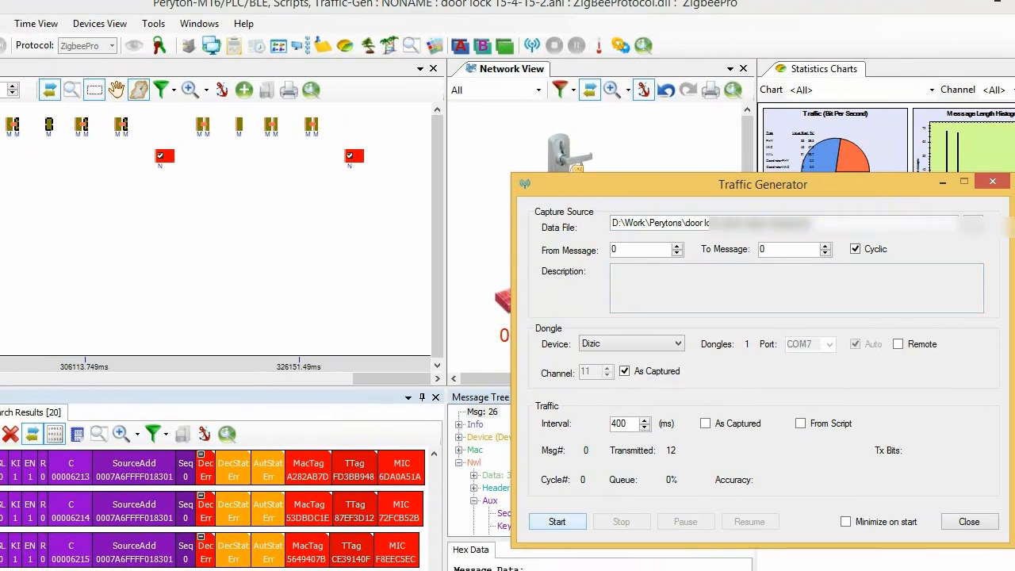
Replay the captured door-lock traffic cyclically as captured, then stop the replay.
left_click(556, 521)
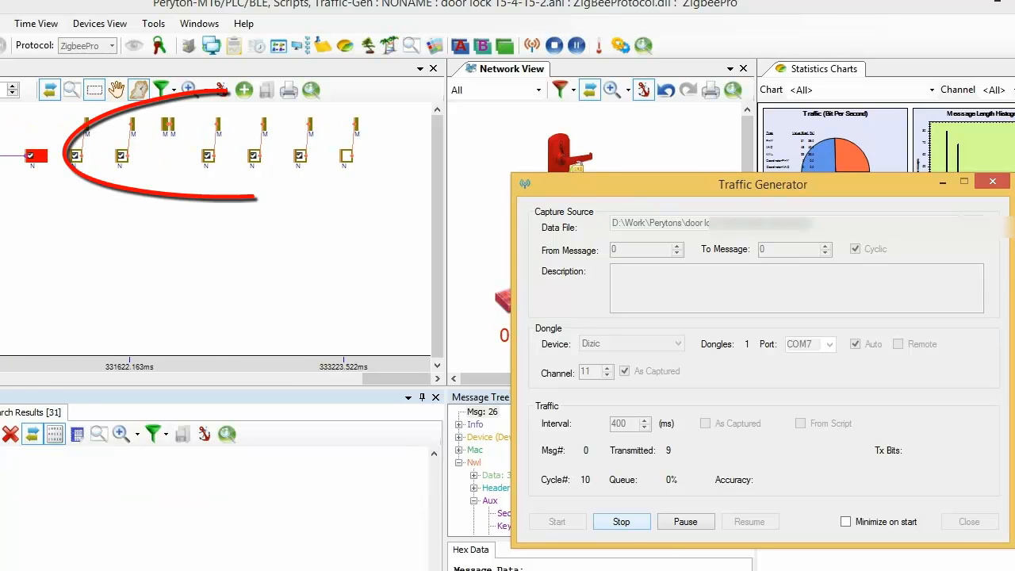
left_click(621, 520)
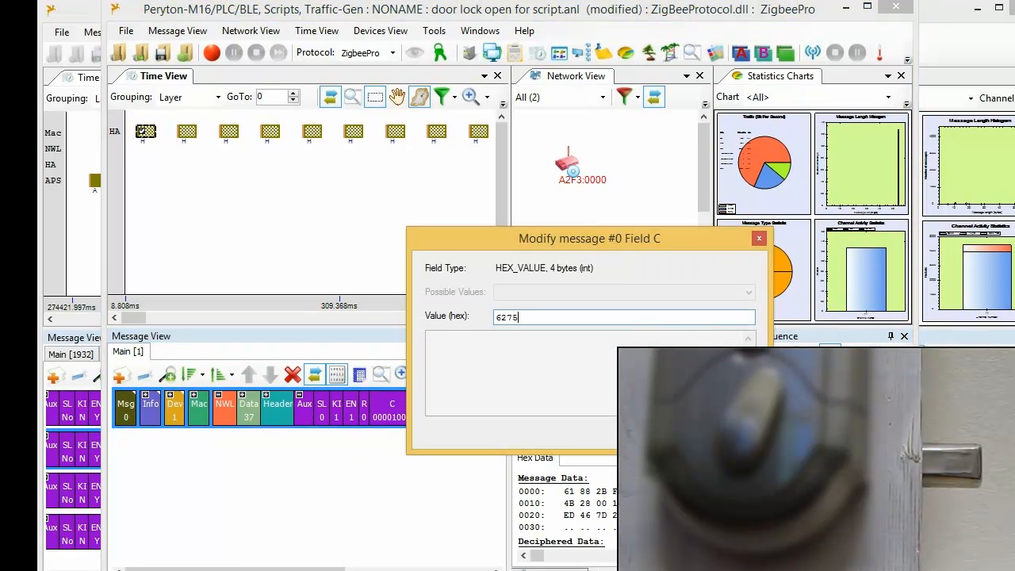
Confirm hex 6275 as the counter value for message #0's field C.
key("Return")
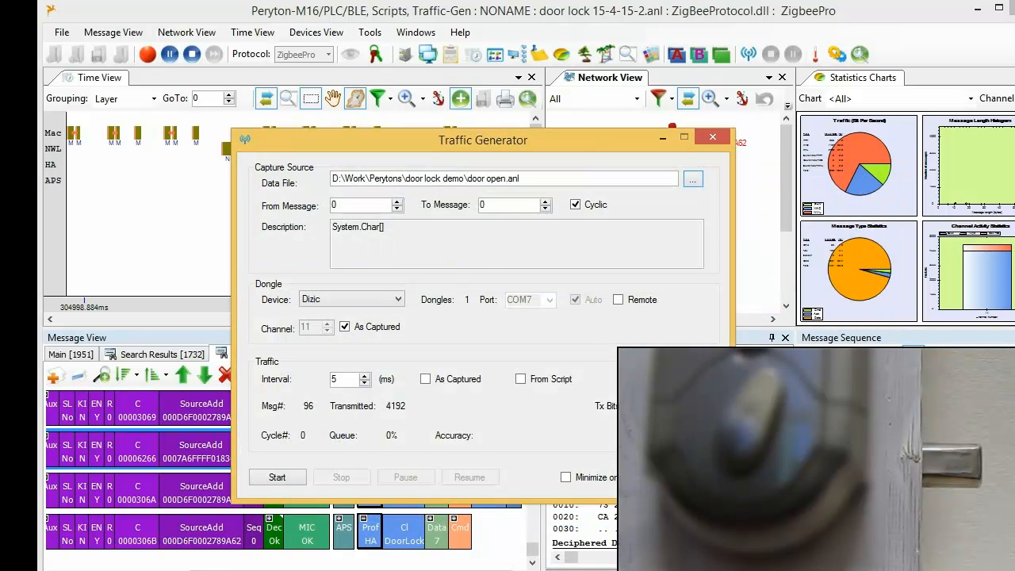
Start injecting door open.anl messages every 5 ms with counter 00006275.
left_click(276, 476)
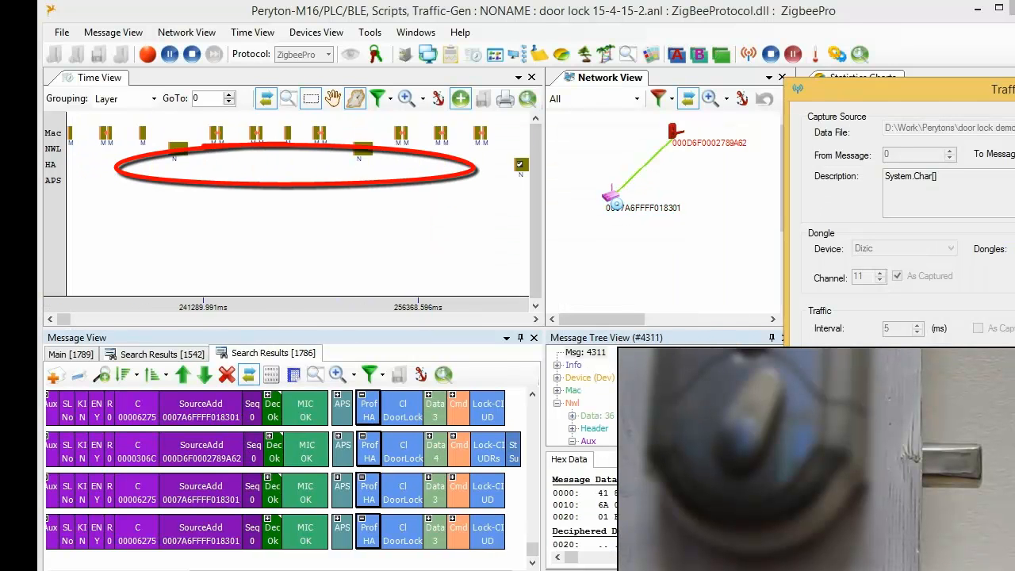
left_click(146, 53)
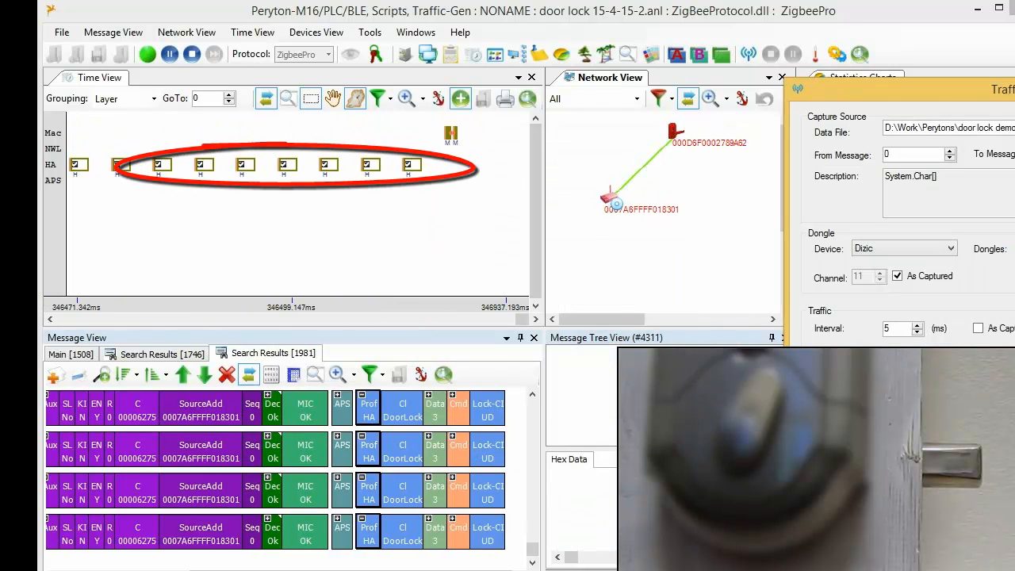